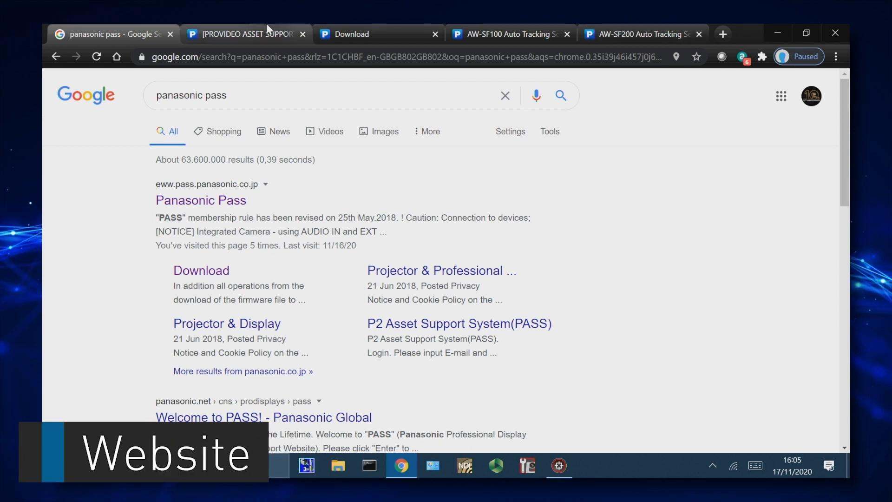
Go from the Panasonic PASS search result to the site's software download page
click(201, 200)
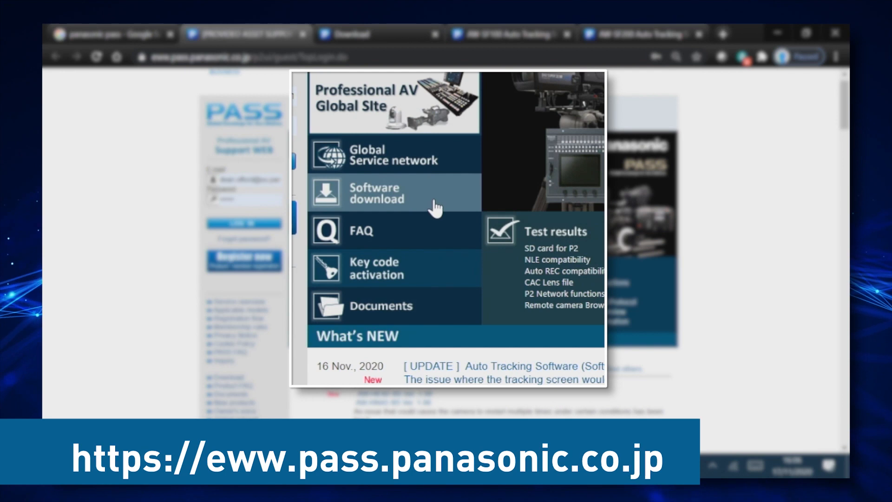
click(376, 192)
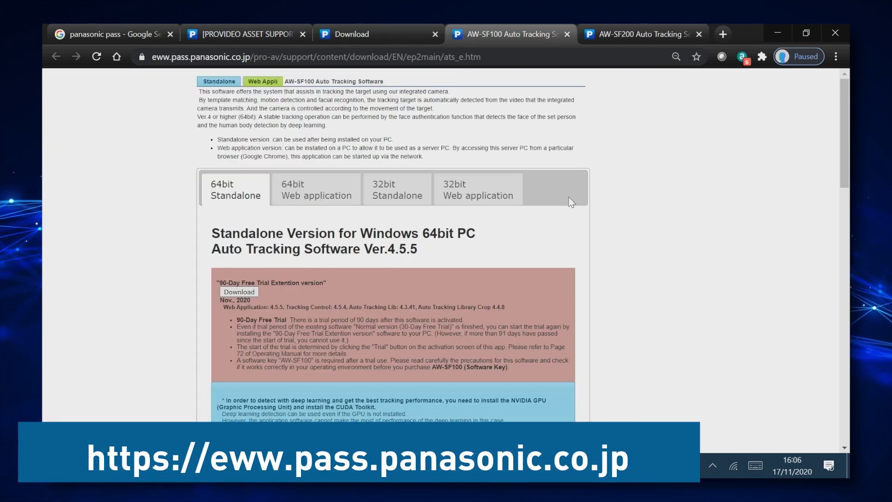
click(638, 35)
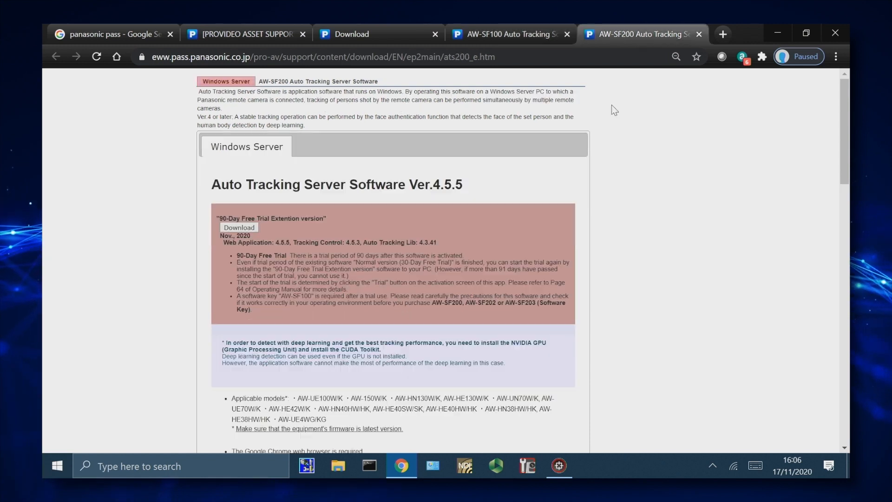
mouse_move(602, 163)
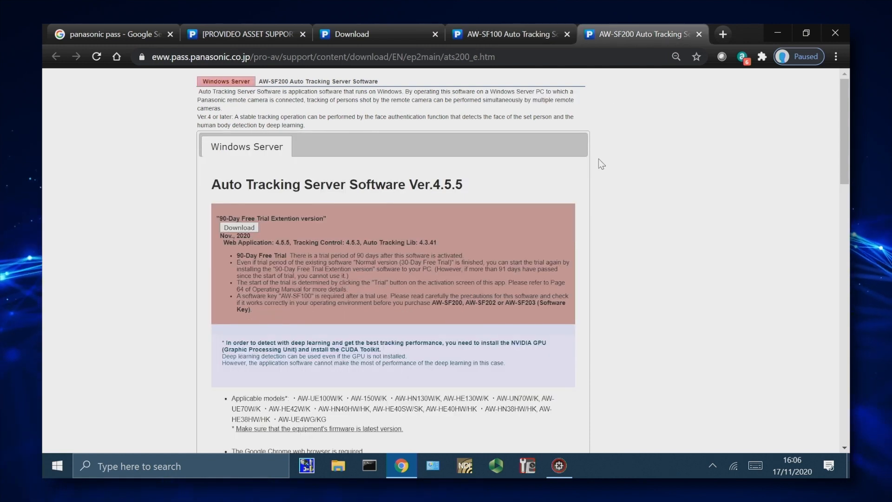
click(506, 34)
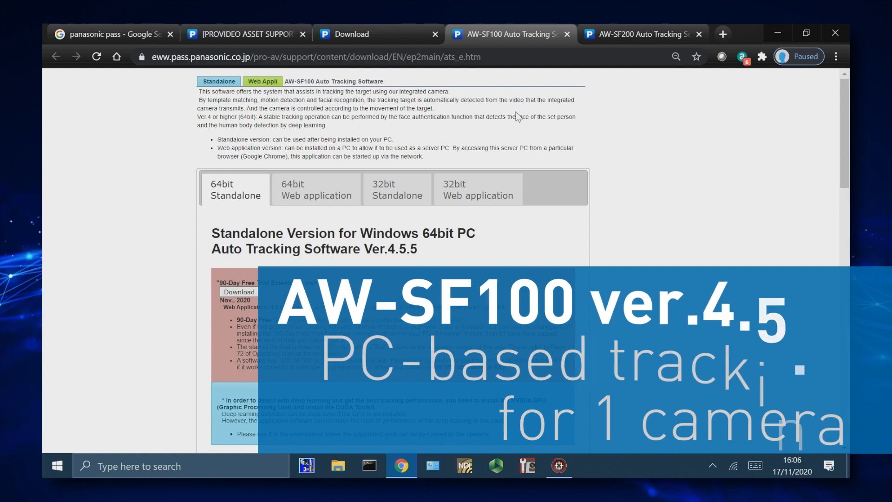
click(636, 35)
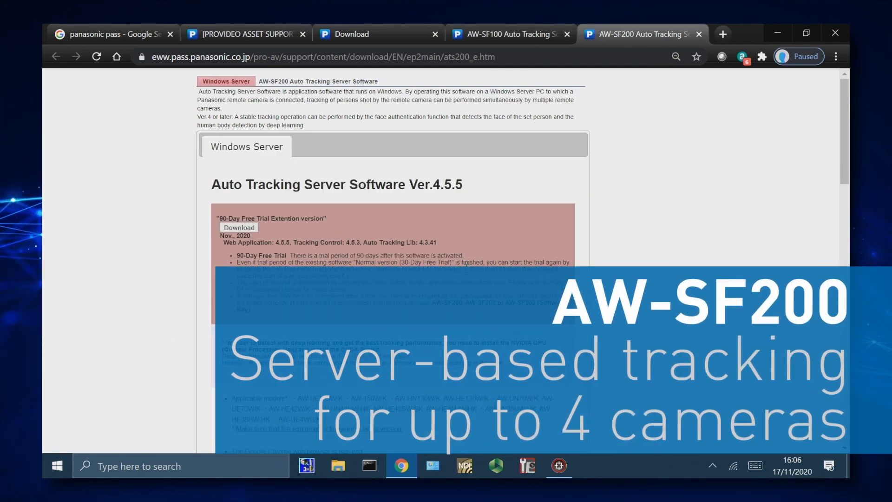
scroll(down, 3)
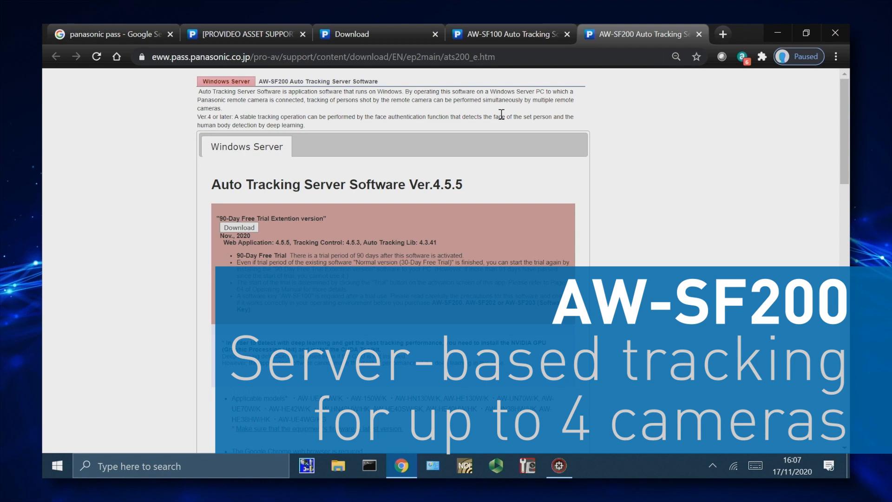
click(506, 35)
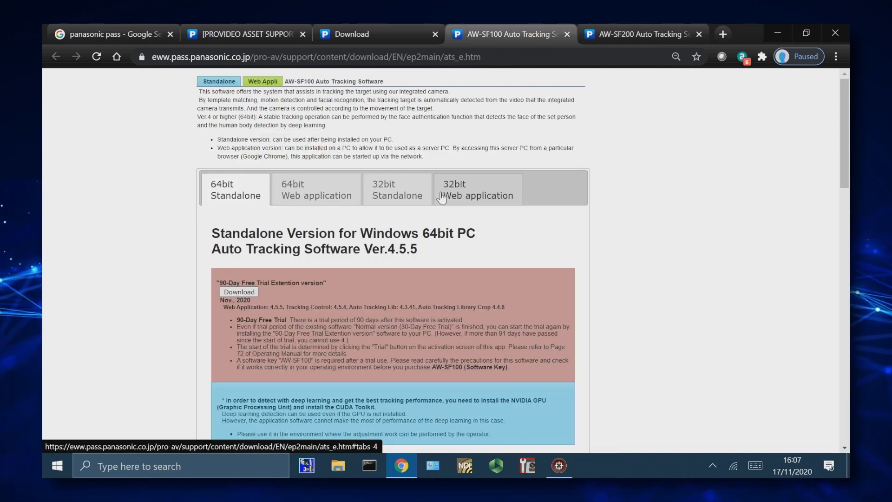
mouse_move(619, 346)
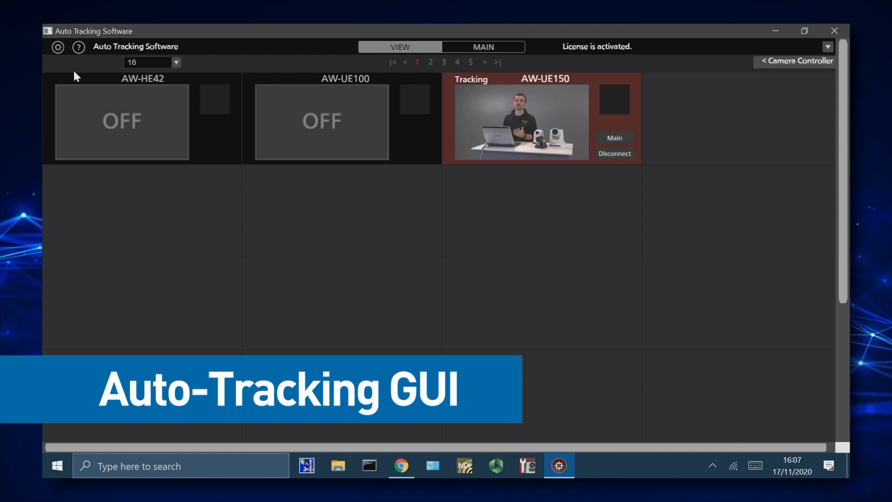
Show the System Setting camera list and select the AW-UE150 entry
click(57, 47)
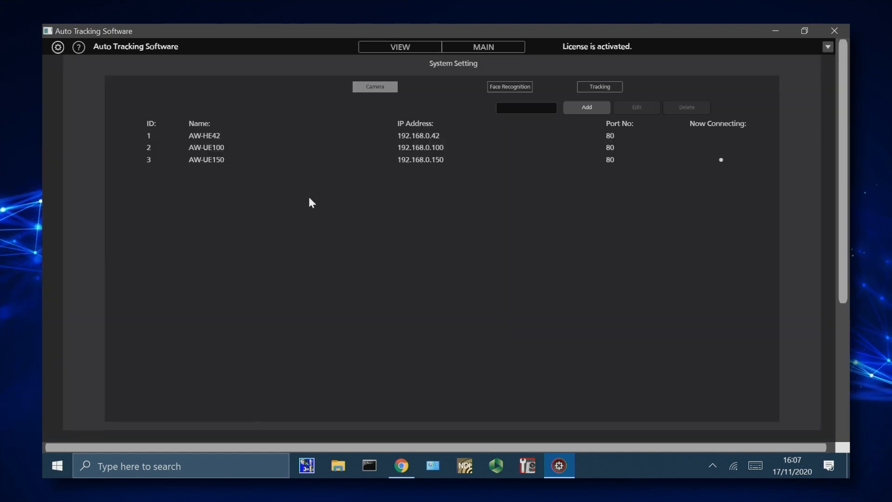
mouse_move(308, 197)
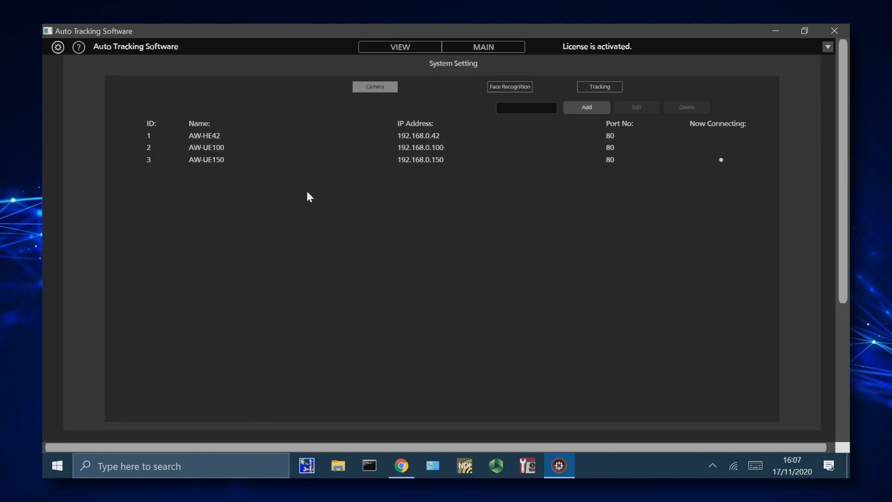
mouse_move(529, 192)
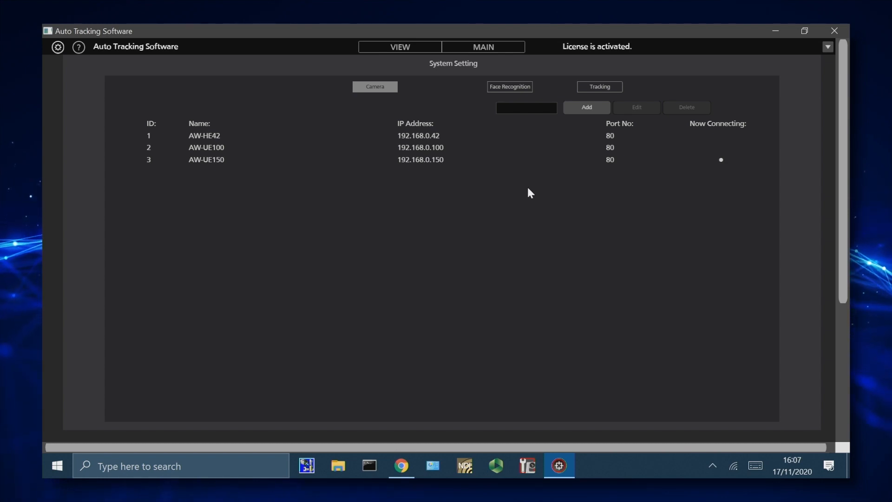
mouse_move(586, 161)
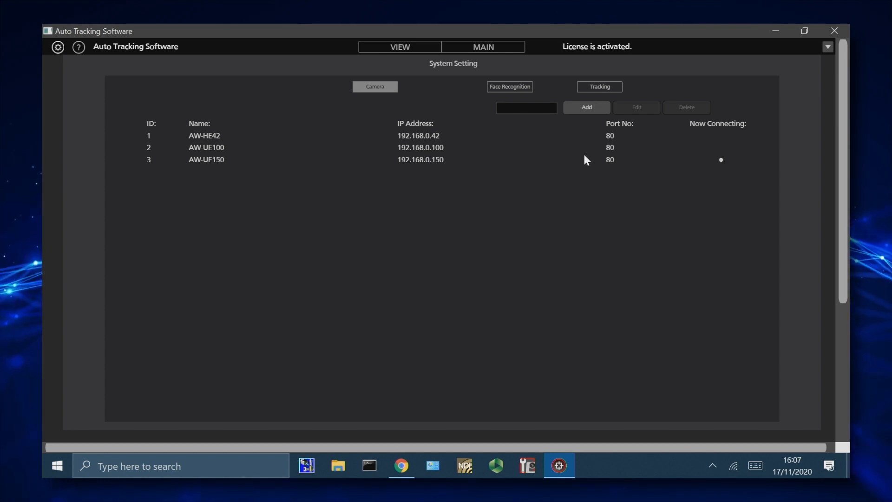
click(207, 159)
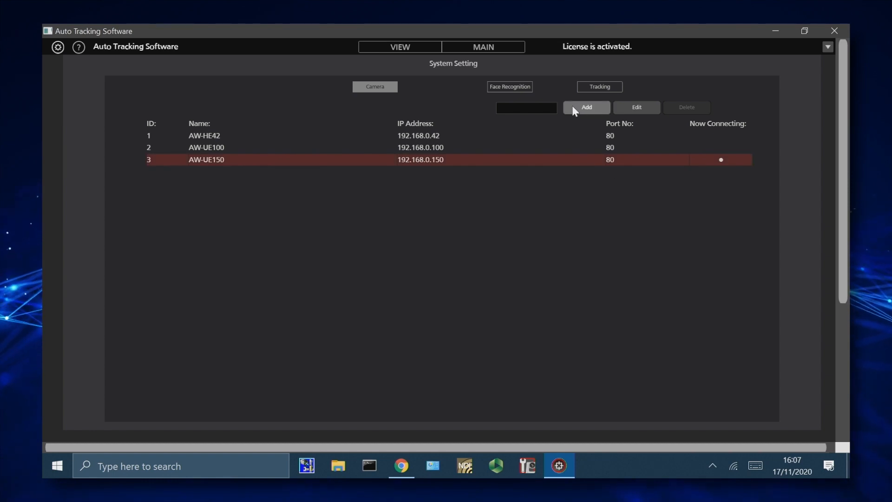
Add the discovered AW-UE150 at 192.168.0.150 as a new camera
click(586, 108)
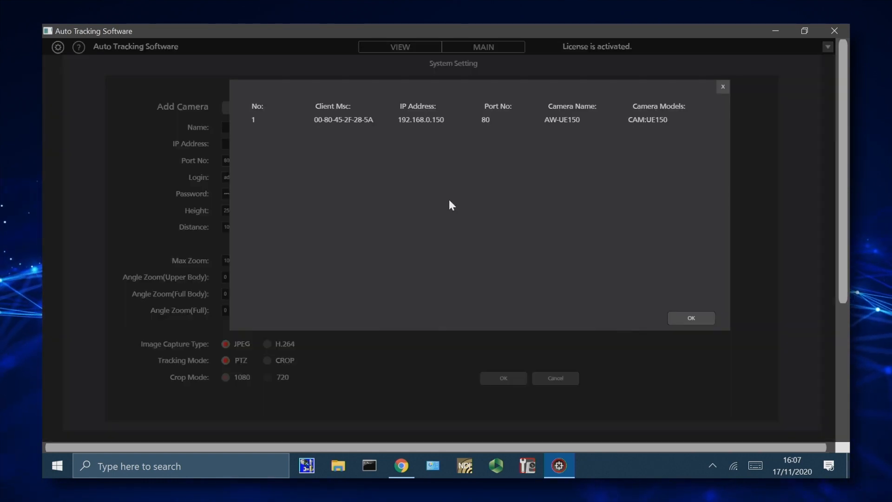
click(691, 318)
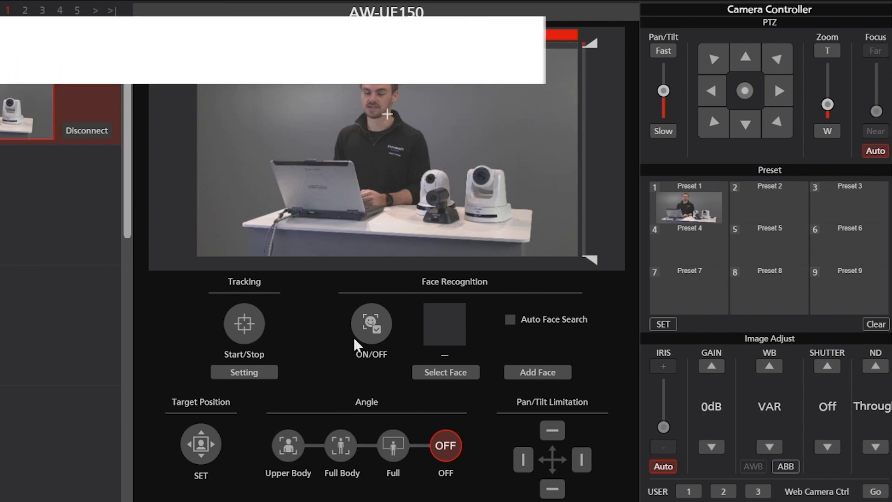
Turn on face recognition, start tracking the presenter and show the Face authentication list
click(370, 323)
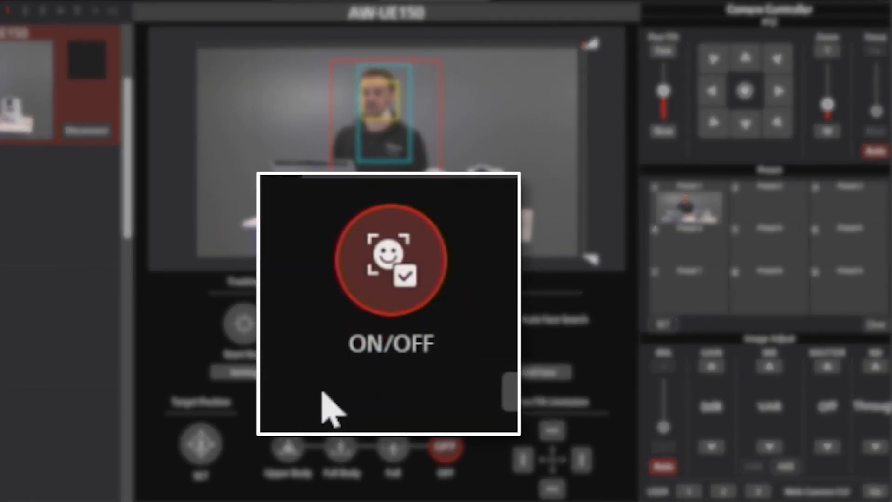
mouse_move(370, 325)
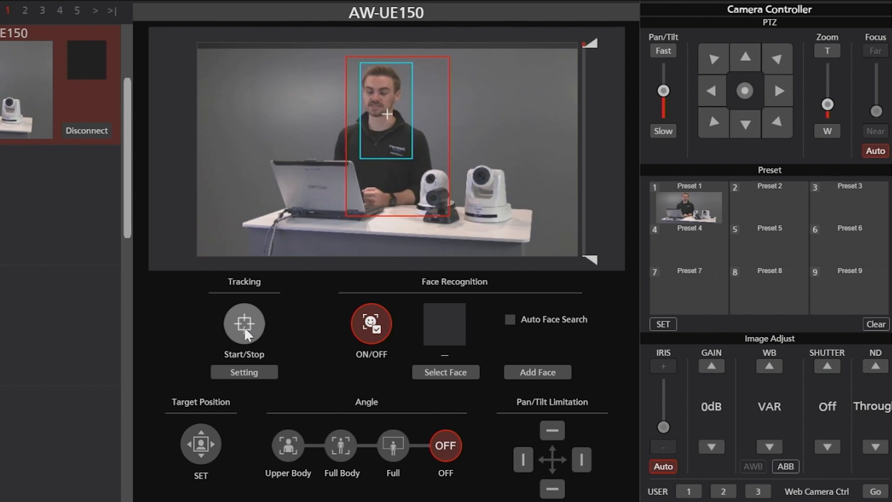
click(243, 324)
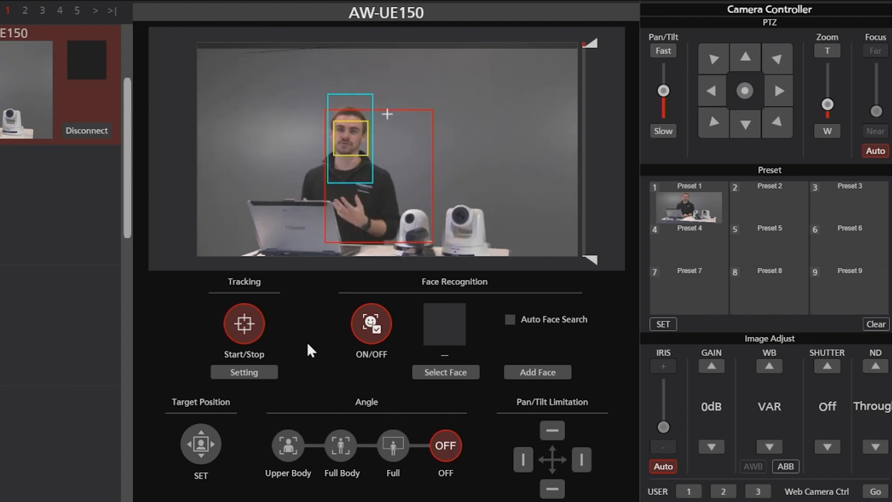
click(446, 372)
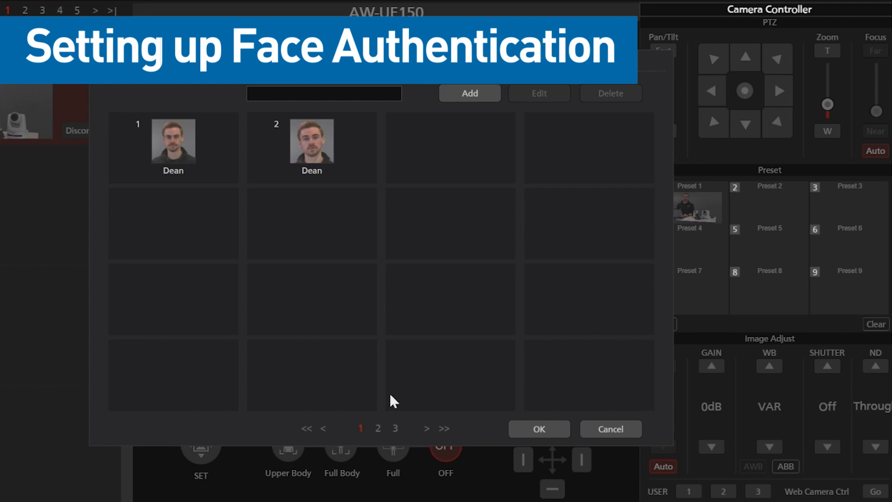
Capture a live frame from the AW-UE150 and register it as a third face named Dean
click(468, 93)
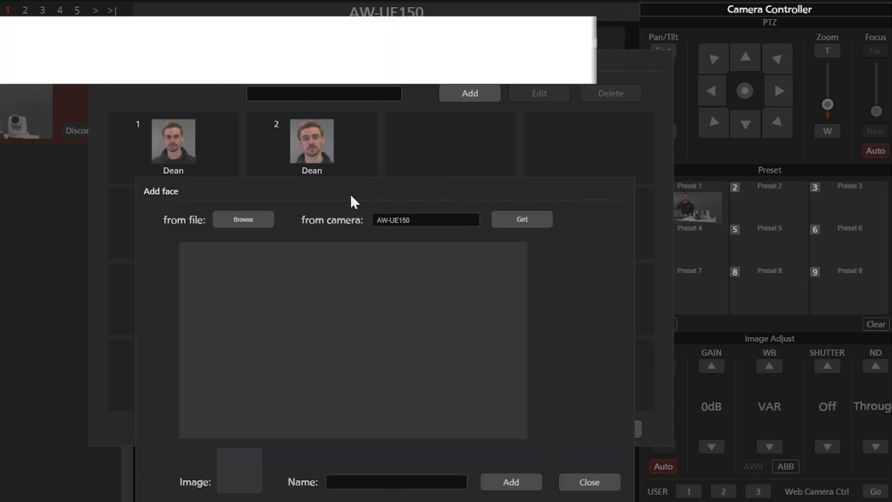
click(521, 219)
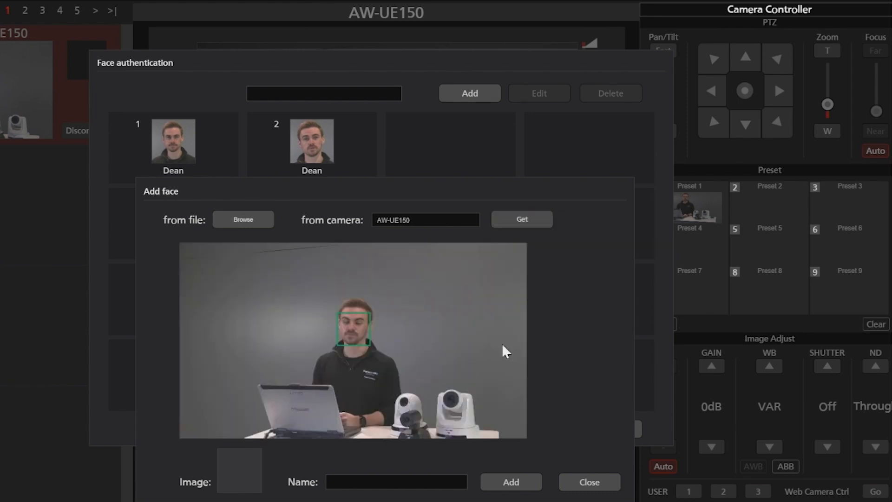
click(521, 219)
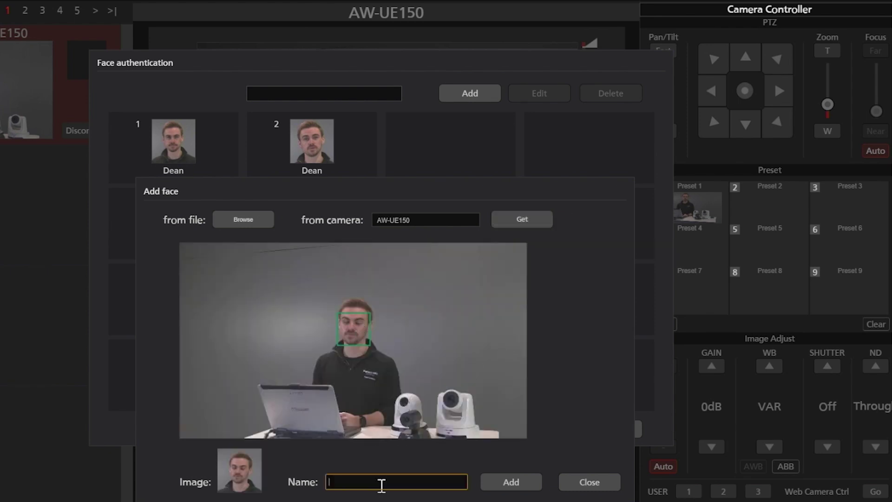
text(Dean)
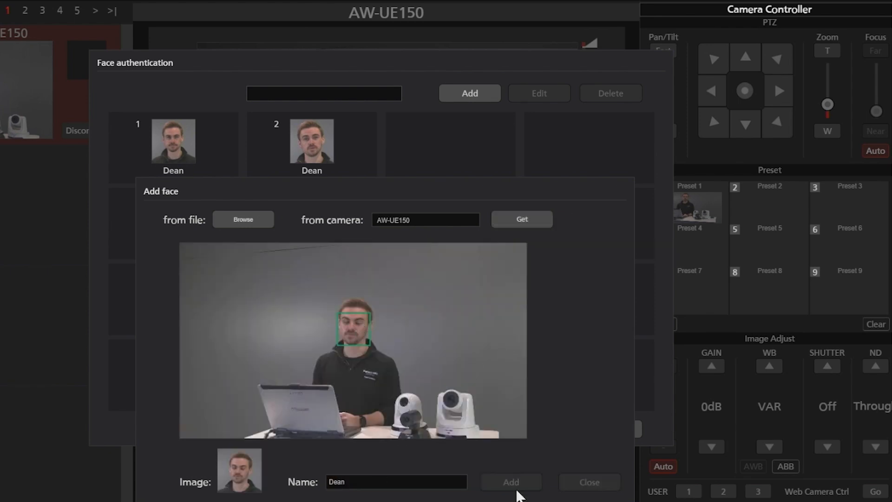
click(510, 481)
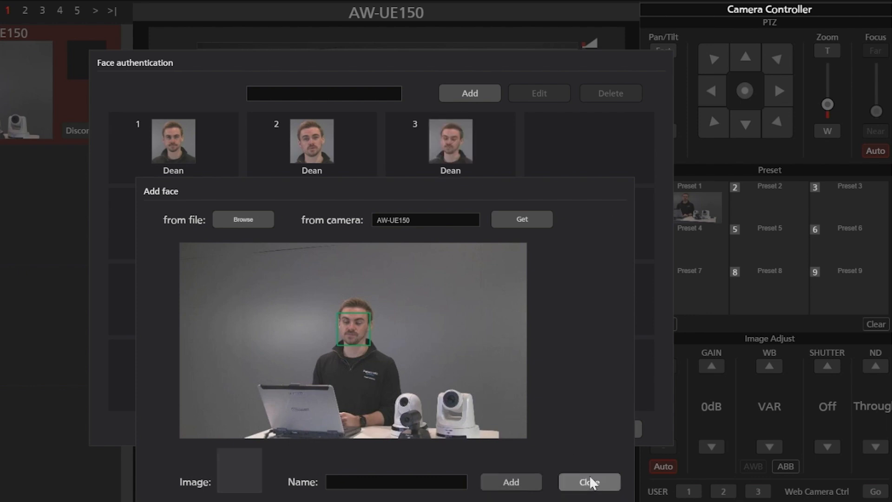
click(590, 483)
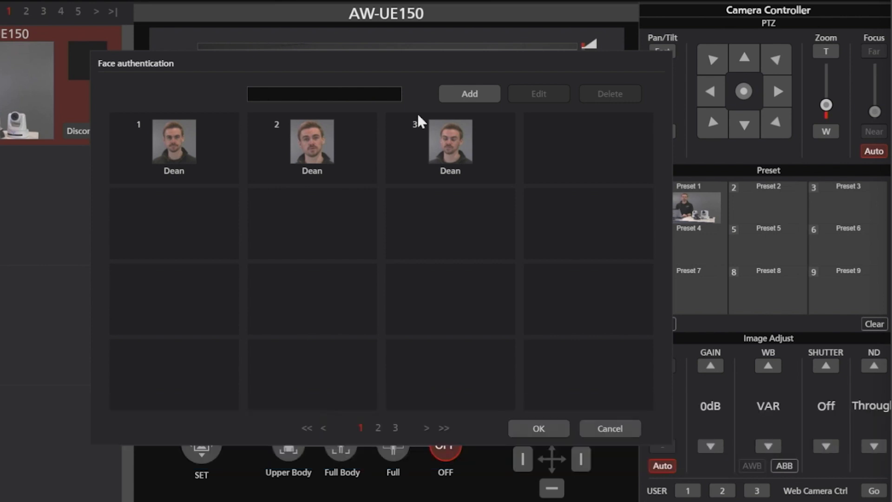
Select the first Dean face as the one the camera recognises and tracks
click(174, 142)
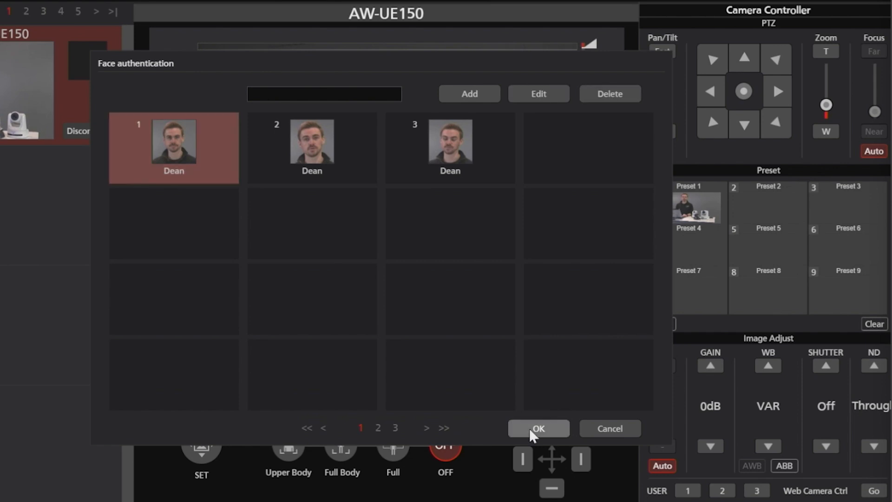
click(538, 427)
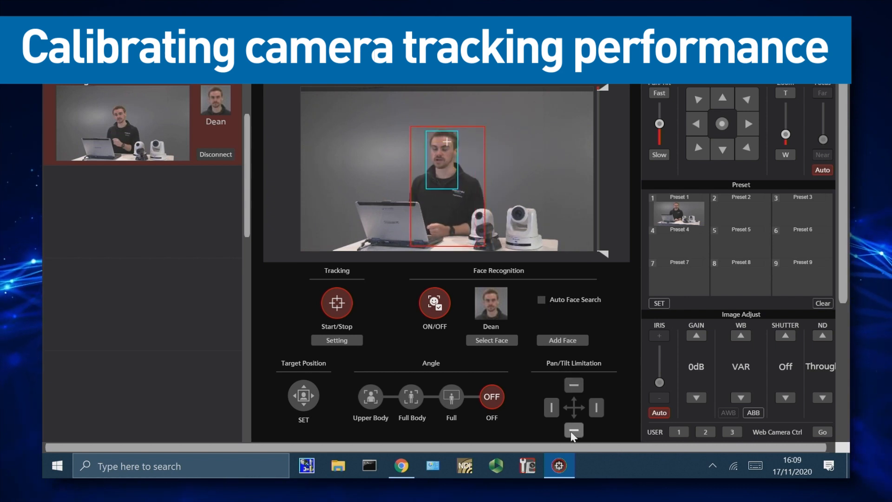
Set the lower tilt limit, then try Full and Upper Body framing of the presenter
click(573, 429)
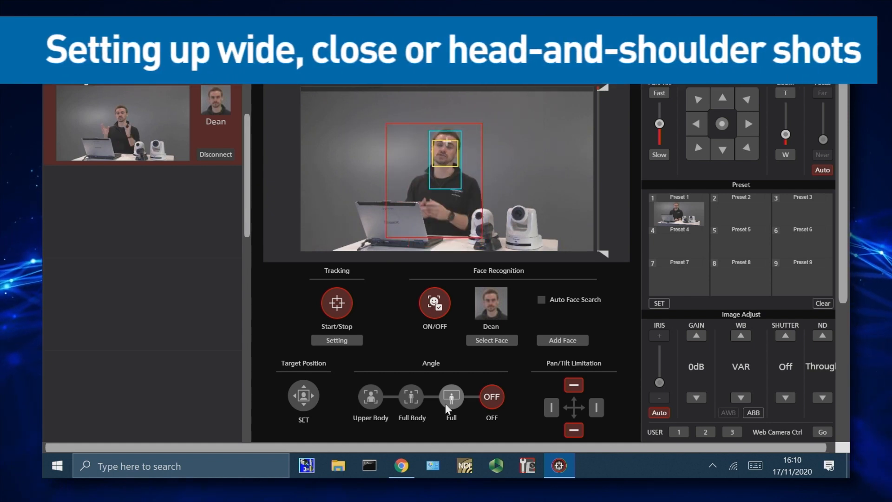
click(371, 397)
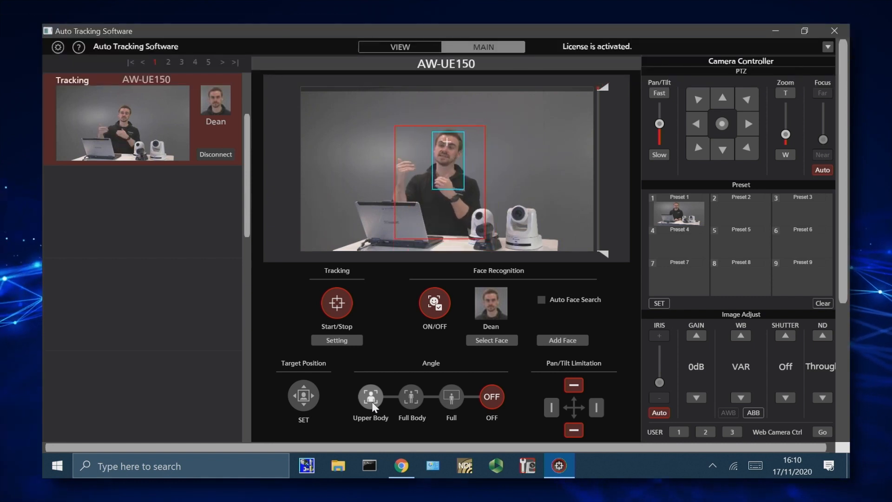
click(336, 340)
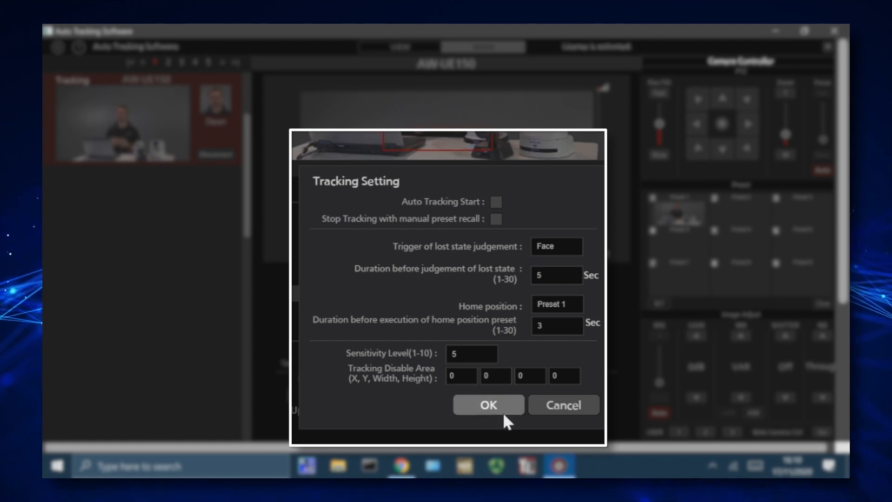
Confirm face-triggered lost state, Preset 1 home and sensitivity 5 in Tracking Setting
click(487, 404)
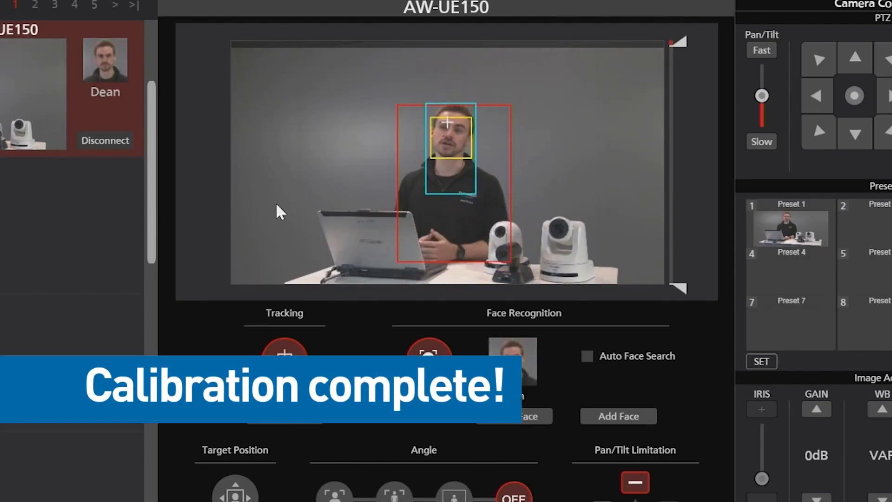
Show the Tracking page of System Setting with Deep Learning (CPU) as the method
click(57, 47)
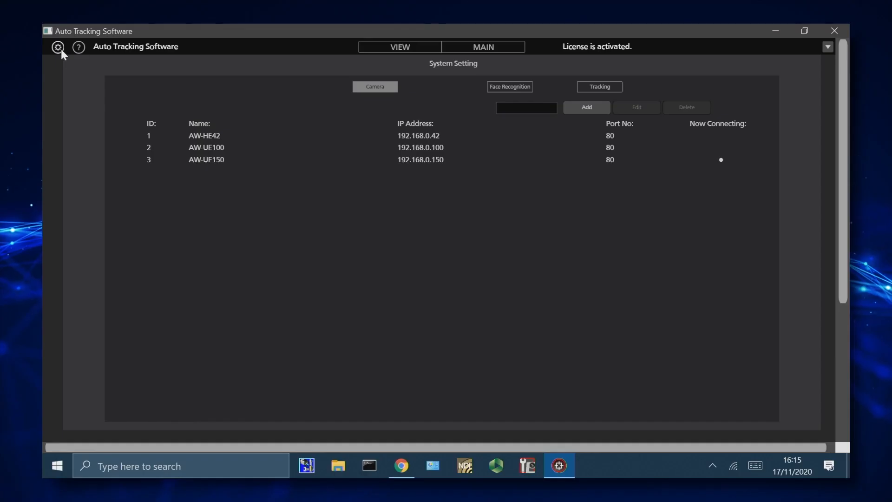
mouse_move(199, 239)
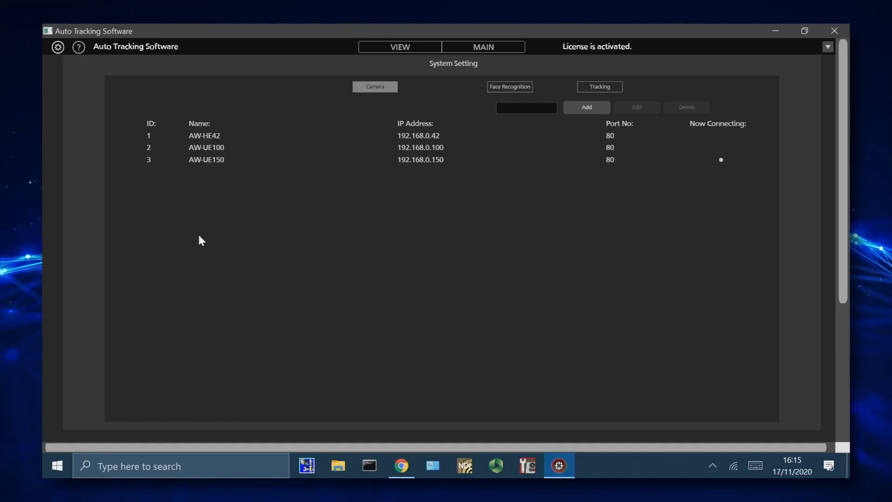
mouse_move(547, 93)
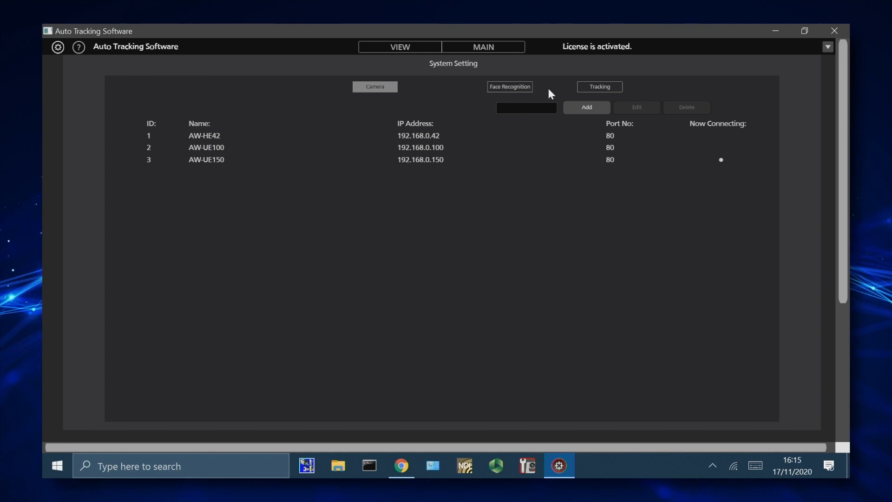
click(599, 86)
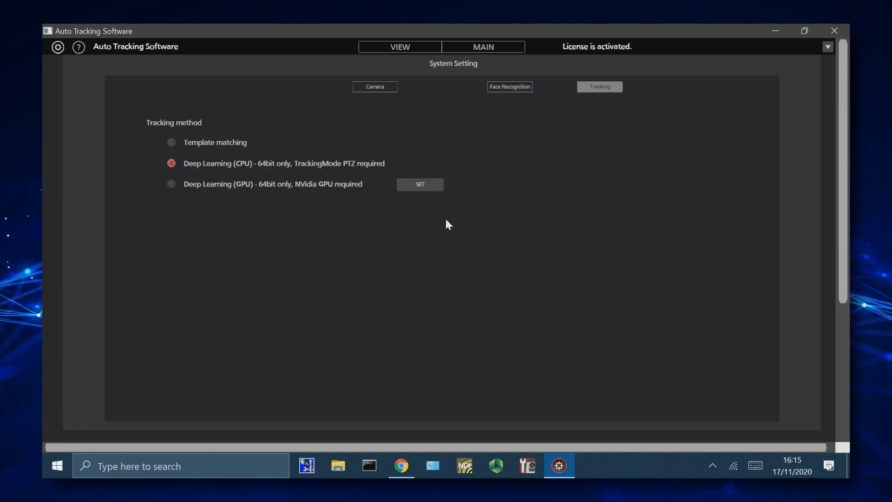